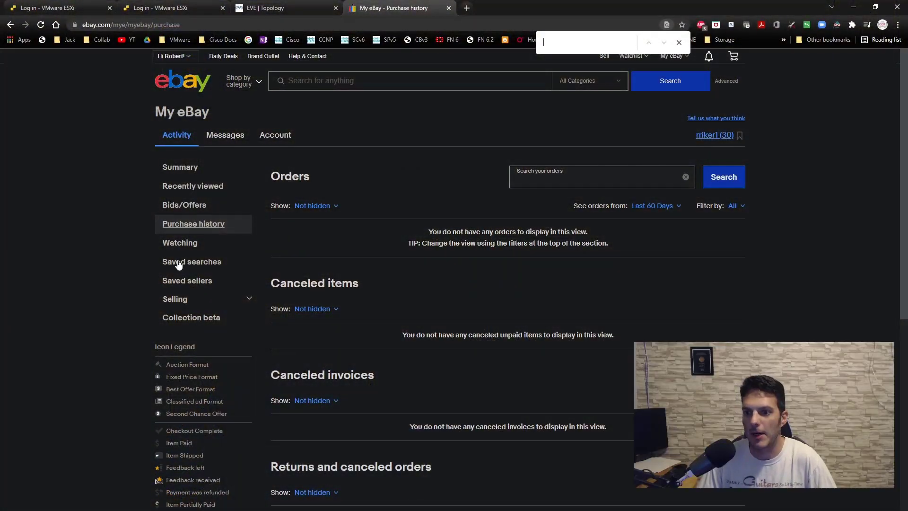
Search eBay for Dell R810 to list the server results.
{"action": "type", "text": "dell r810"}
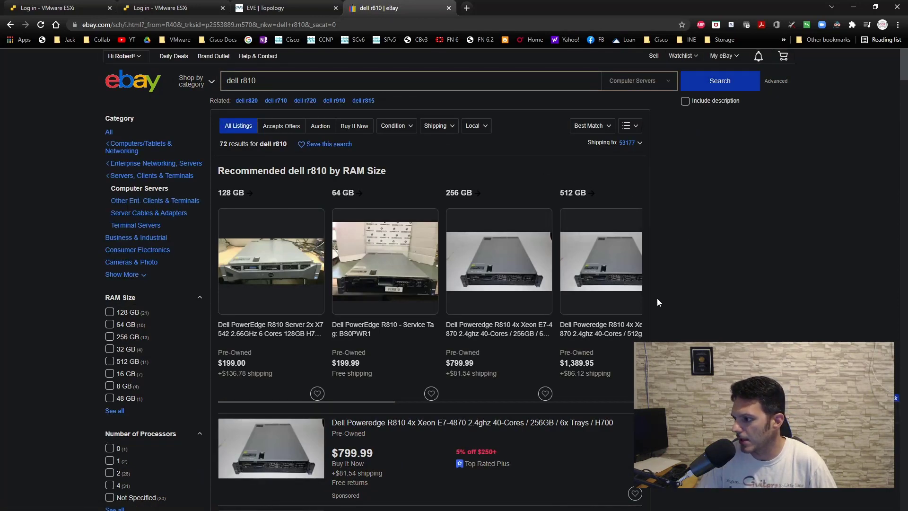
{"action": "mouse_move", "coordinate": [518, 343]}
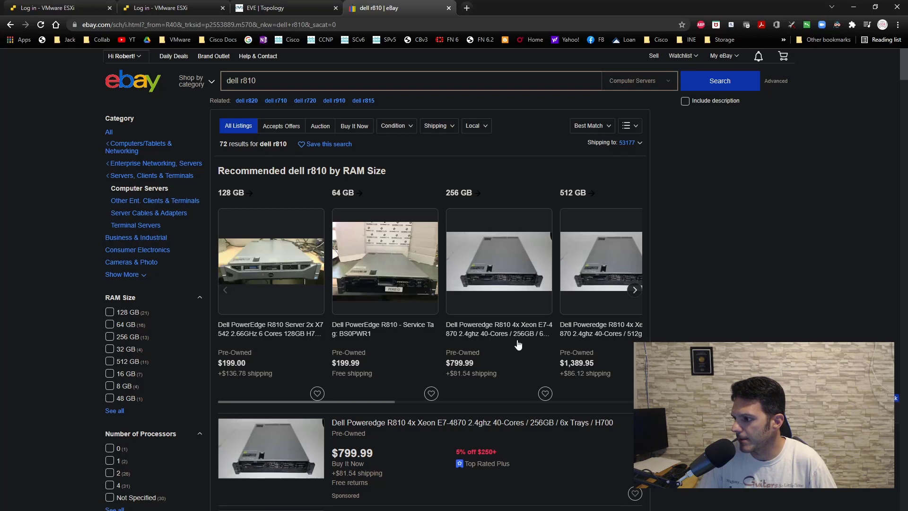
{"action": "mouse_move", "coordinate": [508, 339]}
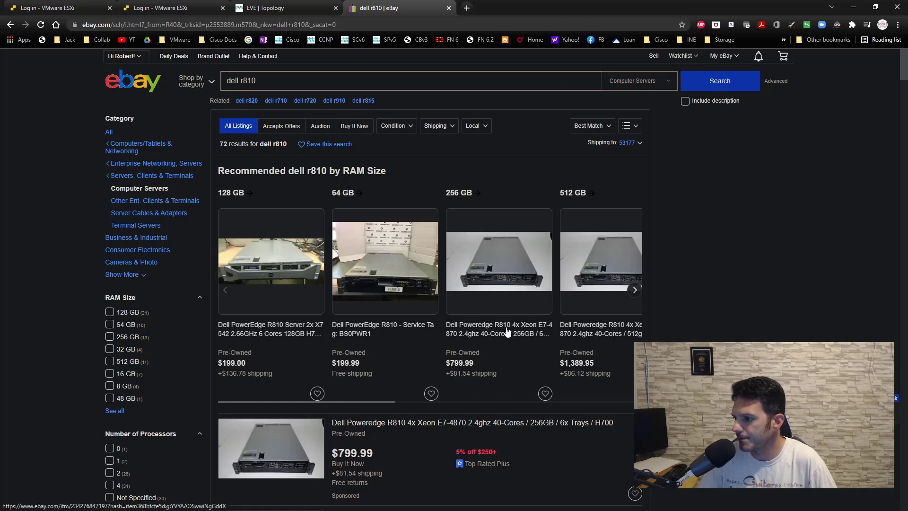
View the $799.99 Dell PowerEdge R810 listing with 4x Xeon E7-4870 and 256GB.
{"action": "left_click", "coordinate": [497, 328]}
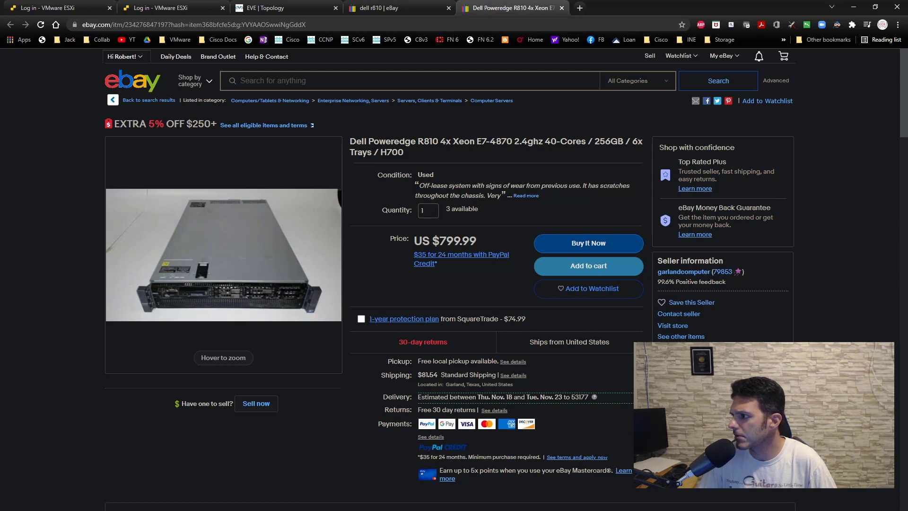
{"action": "scroll", "scroll_direction": "down", "scroll_amount": 3}
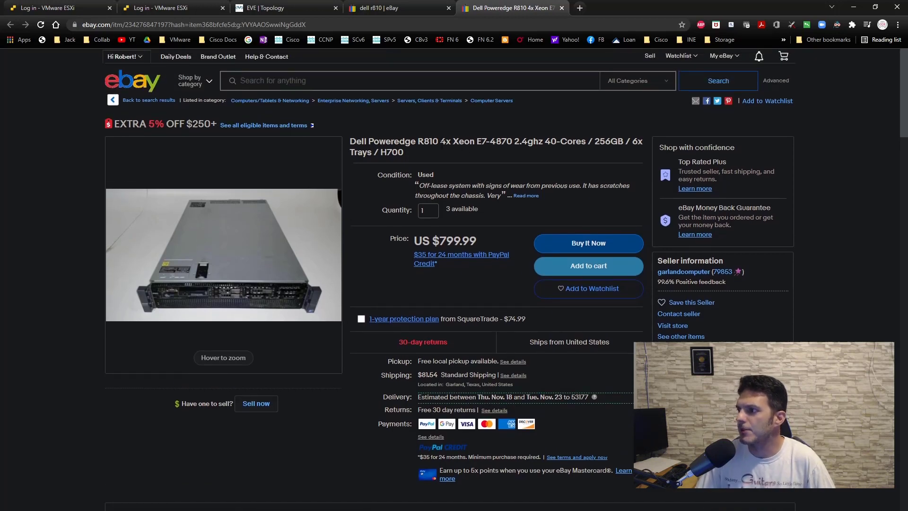
{"action": "mouse_move", "coordinate": [469, 175]}
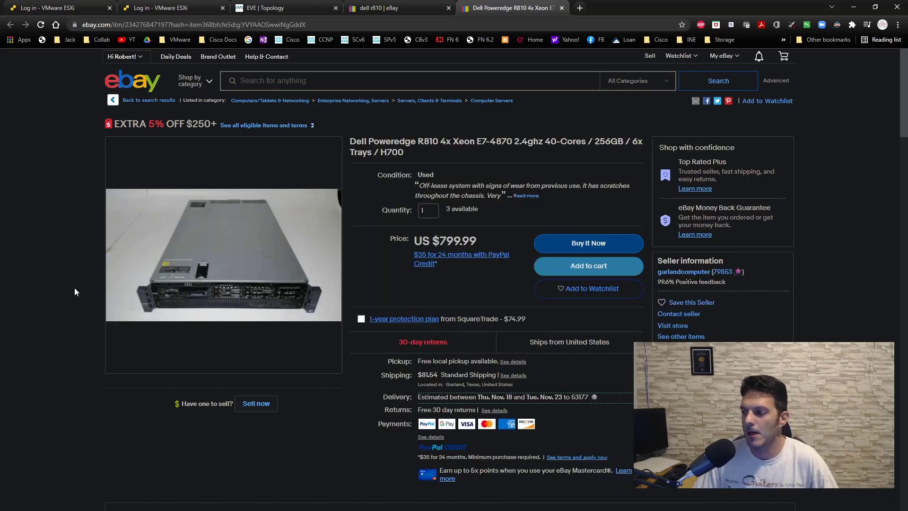
{"action": "scroll", "scroll_direction": "down", "scroll_amount": 3}
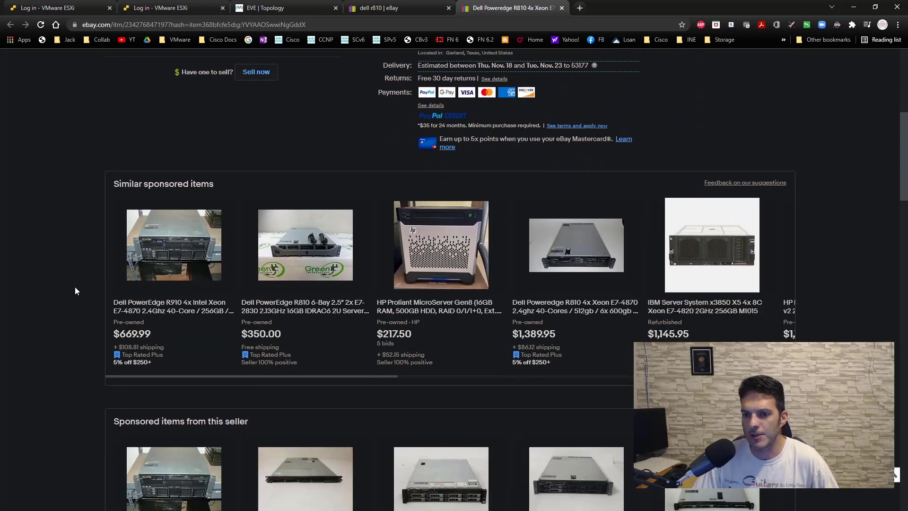
{"action": "scroll", "scroll_direction": "down", "scroll_amount": 3}
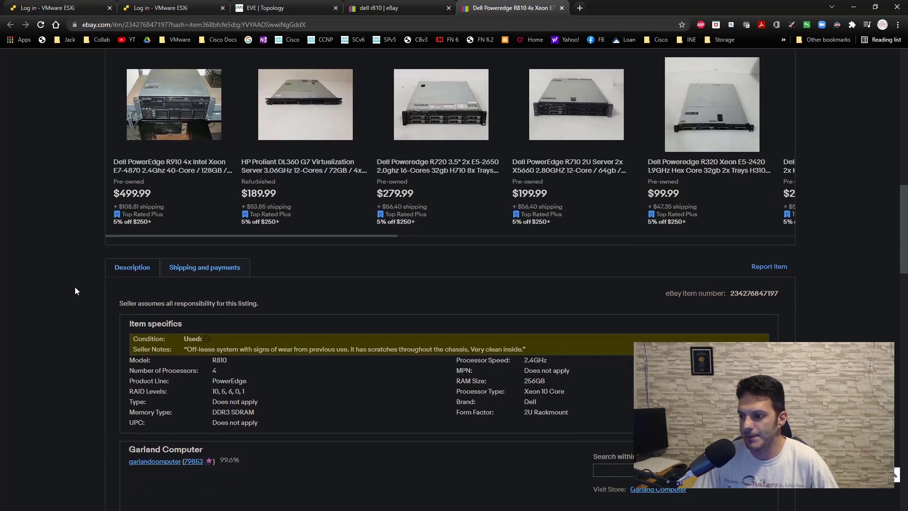
{"action": "scroll", "scroll_direction": "down", "scroll_amount": 3}
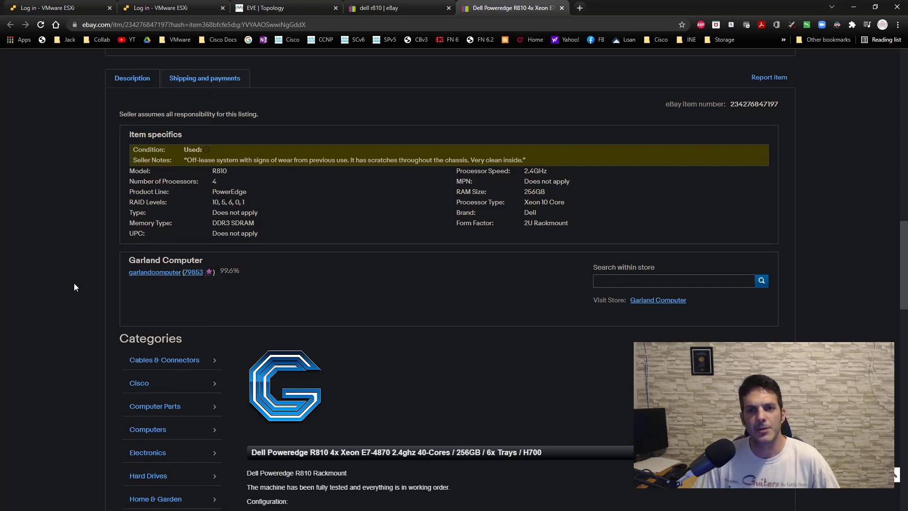
{"action": "scroll", "scroll_direction": "down", "scroll_amount": 3}
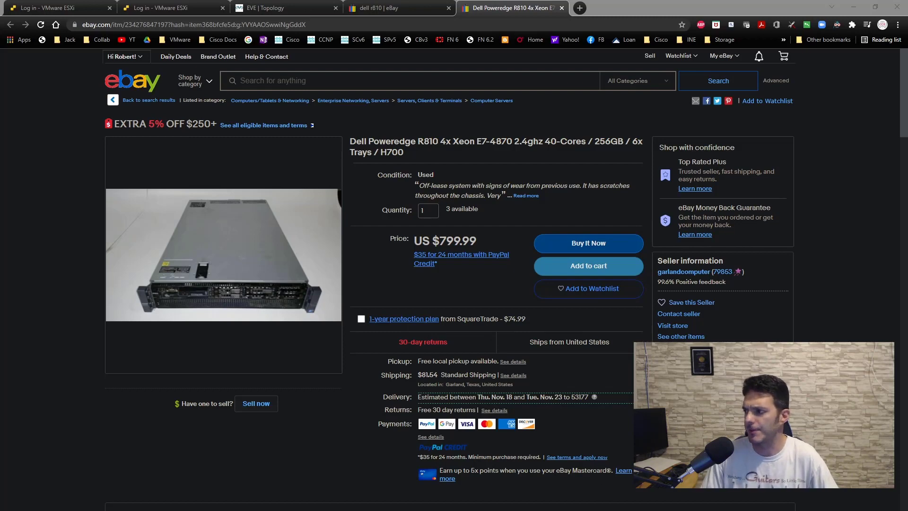
{"action": "scroll", "scroll_direction": "down", "scroll_amount": 3}
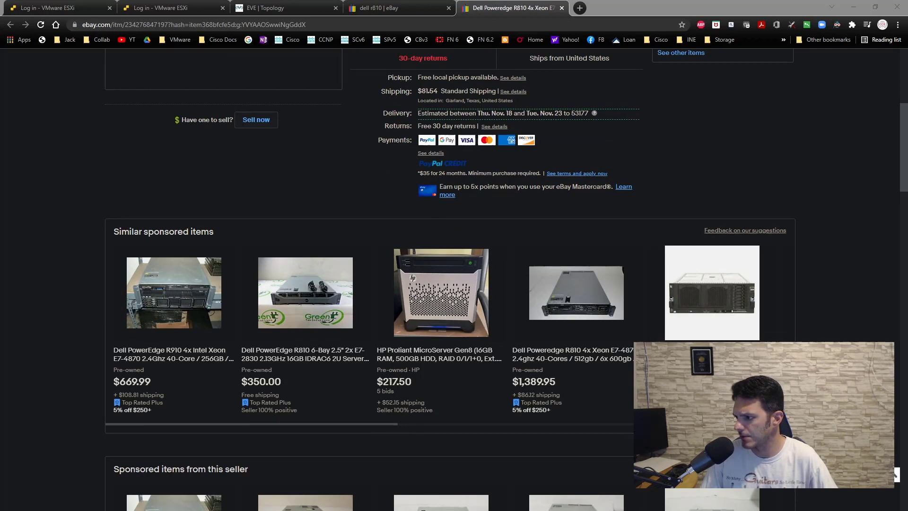
{"action": "scroll", "scroll_direction": "down", "scroll_amount": 3}
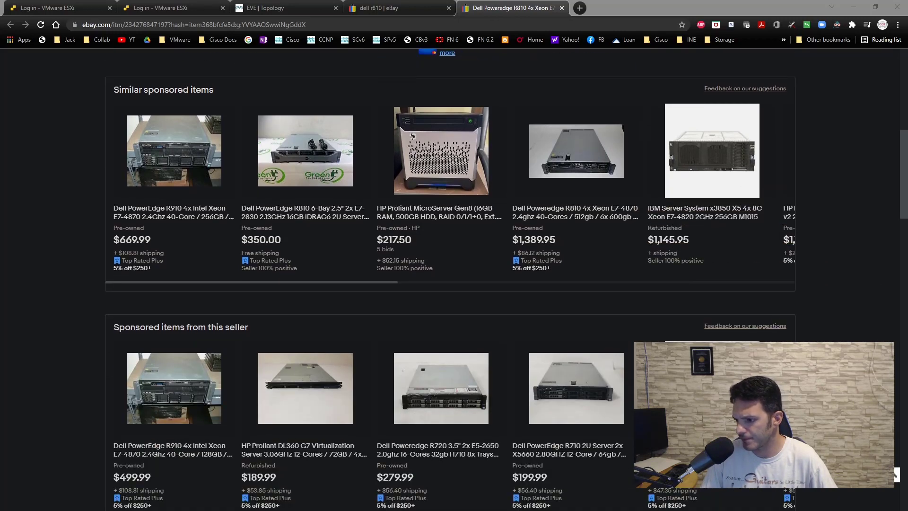
{"action": "scroll", "scroll_direction": "down", "scroll_amount": 3}
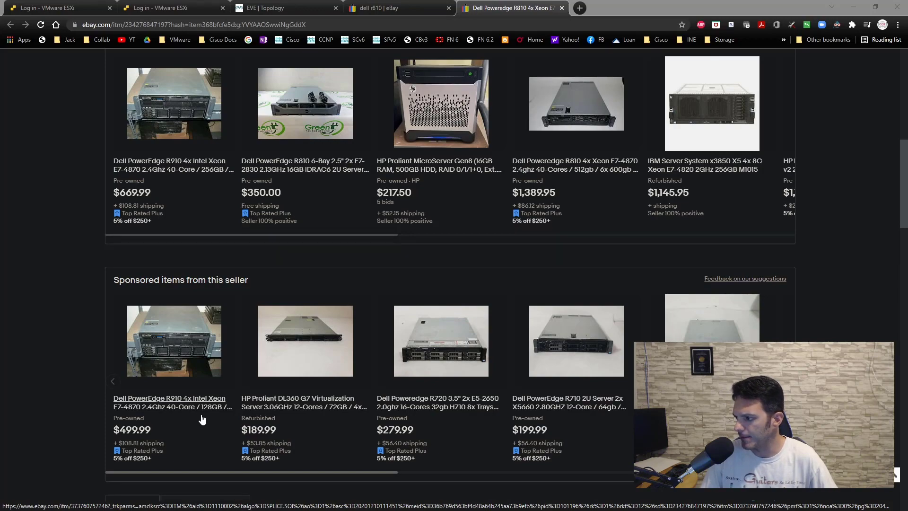
{"action": "scroll", "scroll_direction": "up", "scroll_amount": 3}
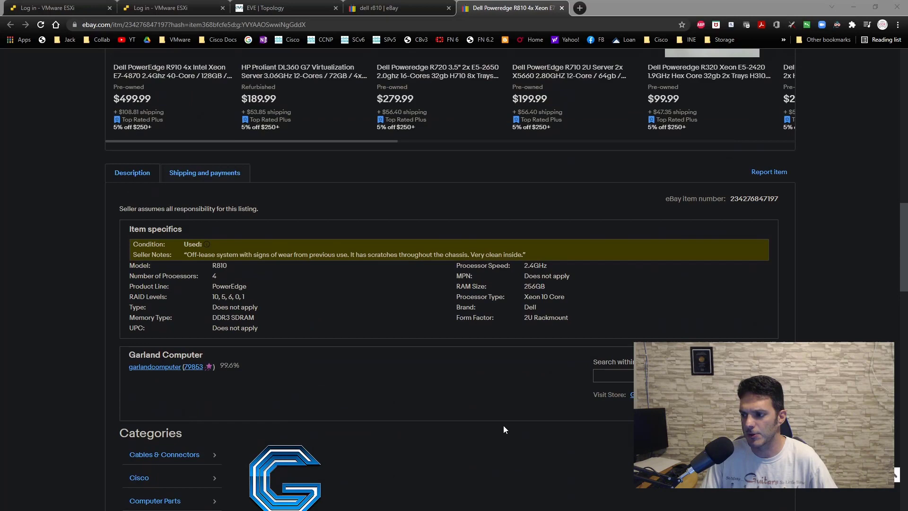
{"action": "scroll", "scroll_direction": "down", "scroll_amount": 3}
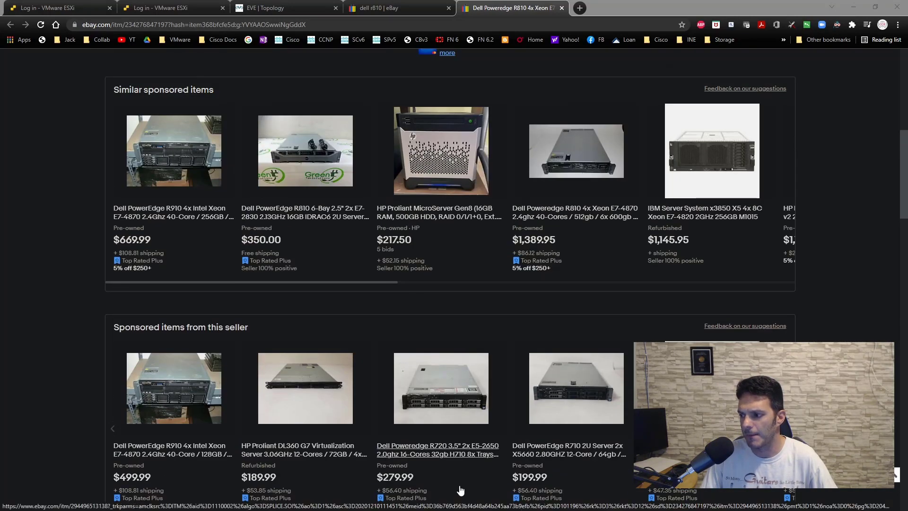
{"action": "scroll", "scroll_direction": "up", "scroll_amount": 3}
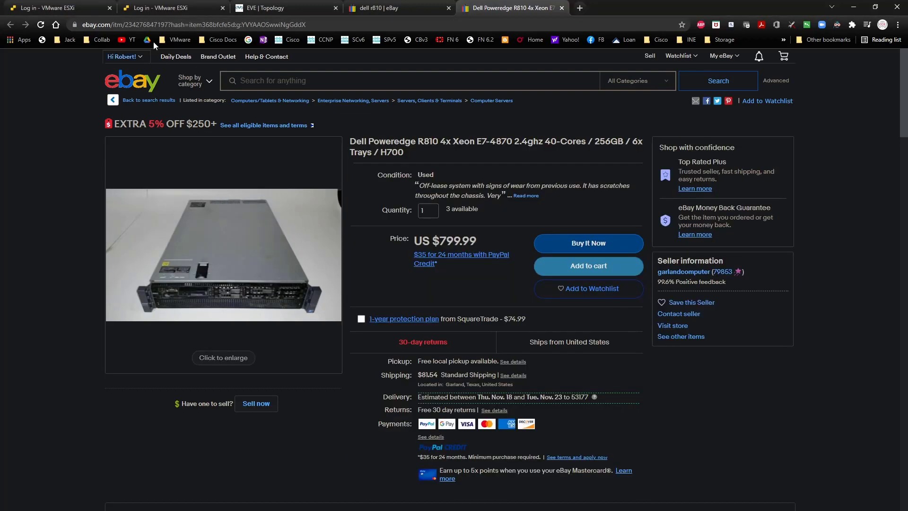
Log in to the ESXi host as root.
{"action": "left_click", "coordinate": [168, 8]}
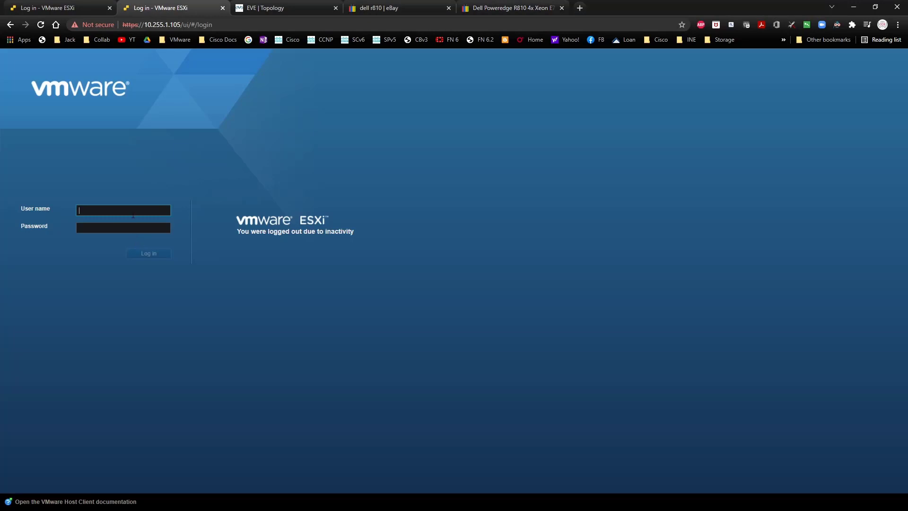
{"action": "type", "text": "root"}
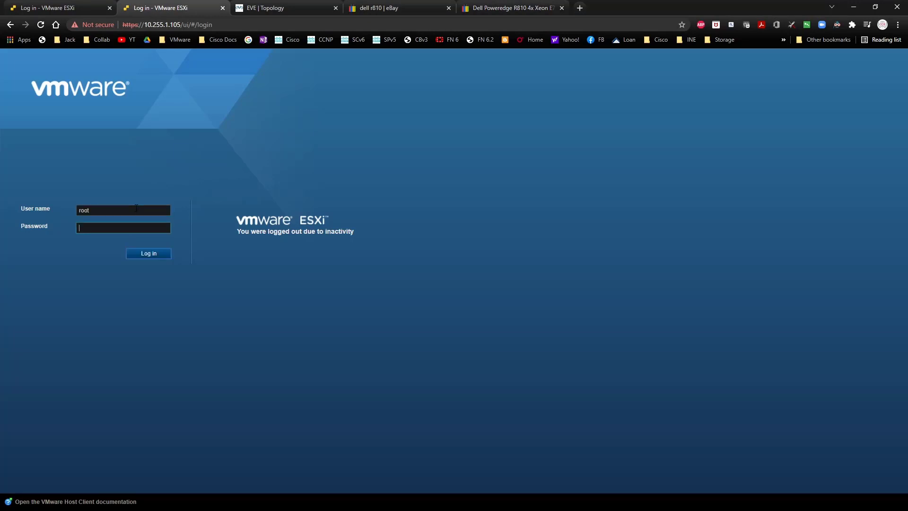
{"action": "left_click", "coordinate": [148, 253]}
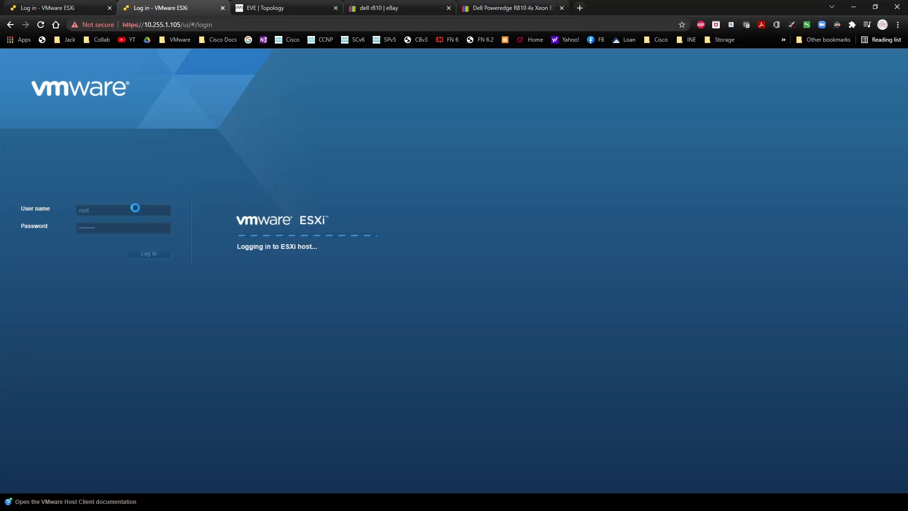
{"action": "left_click", "coordinate": [148, 253]}
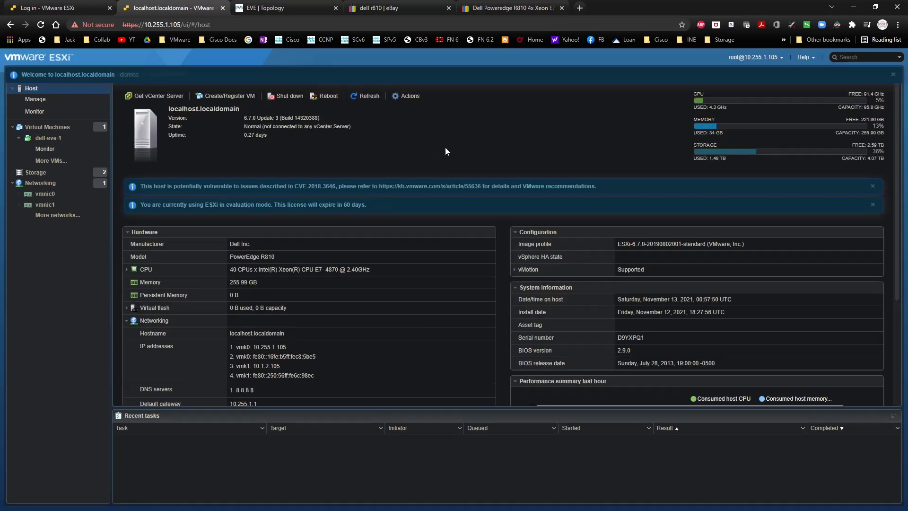
{"action": "mouse_move", "coordinate": [48, 138]}
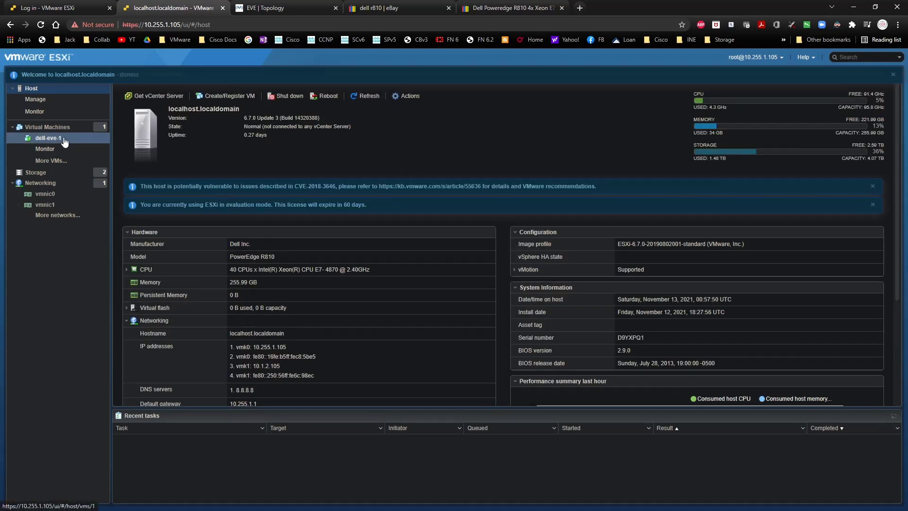
Expand the host's CPU details in Hardware, then show its VMkernel NICs under Networking.
{"action": "scroll", "scroll_direction": "down", "scroll_amount": 3}
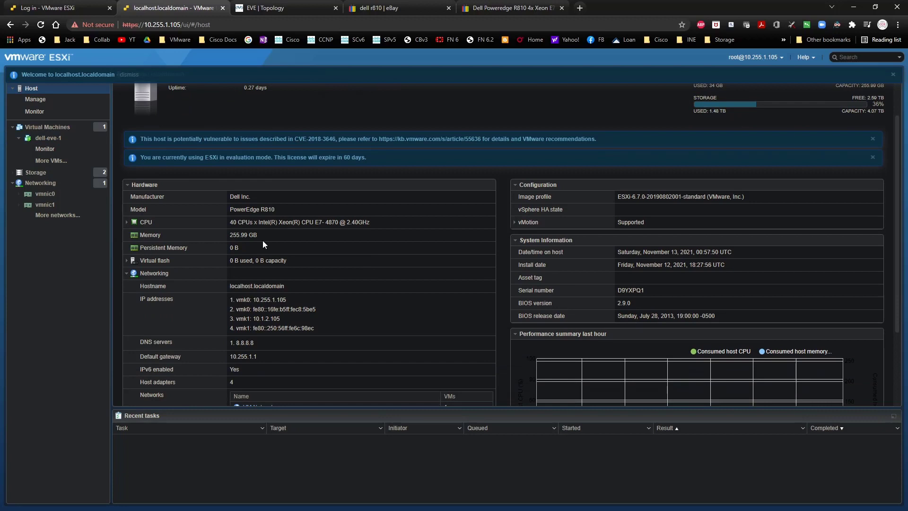
{"action": "left_click", "coordinate": [127, 222]}
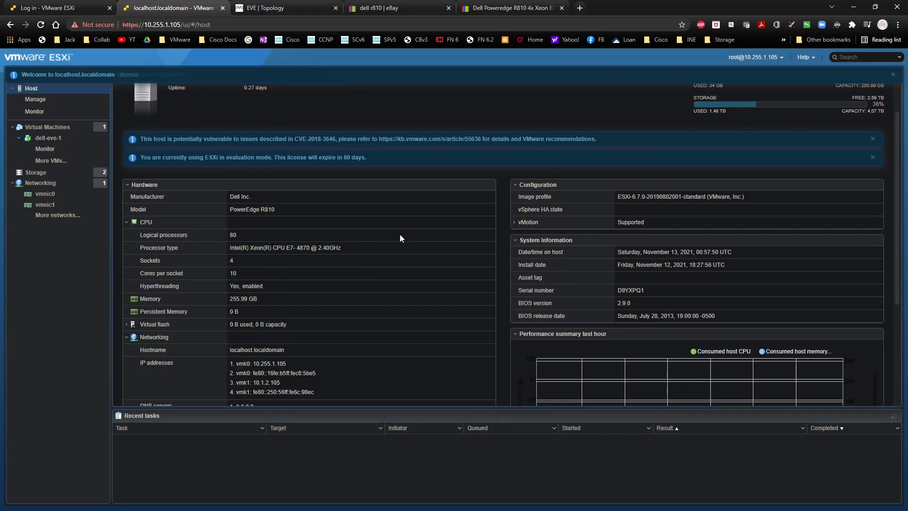
{"action": "mouse_move", "coordinate": [290, 264]}
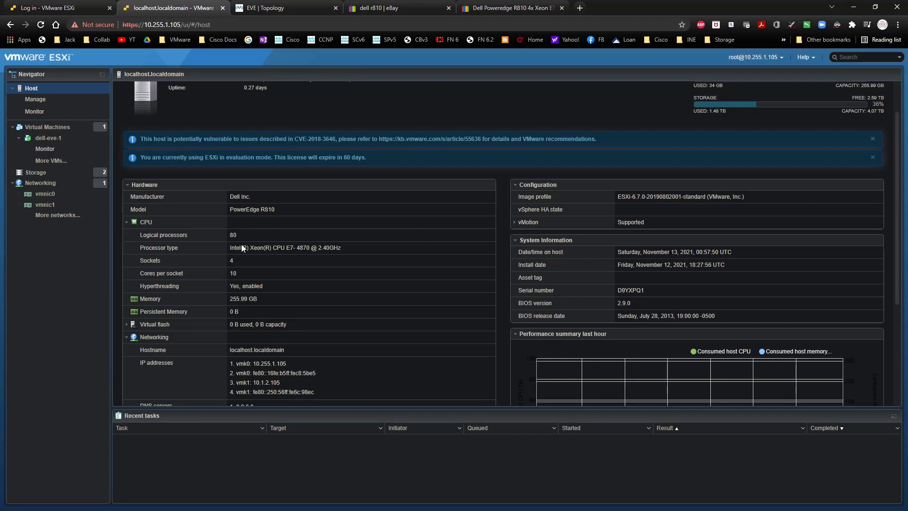
{"action": "mouse_move", "coordinate": [241, 248]}
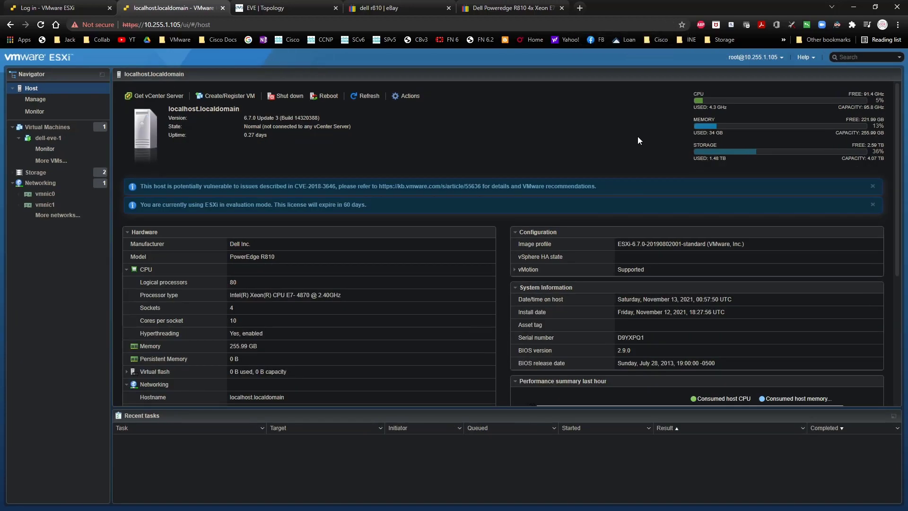
{"action": "mouse_move", "coordinate": [815, 133]}
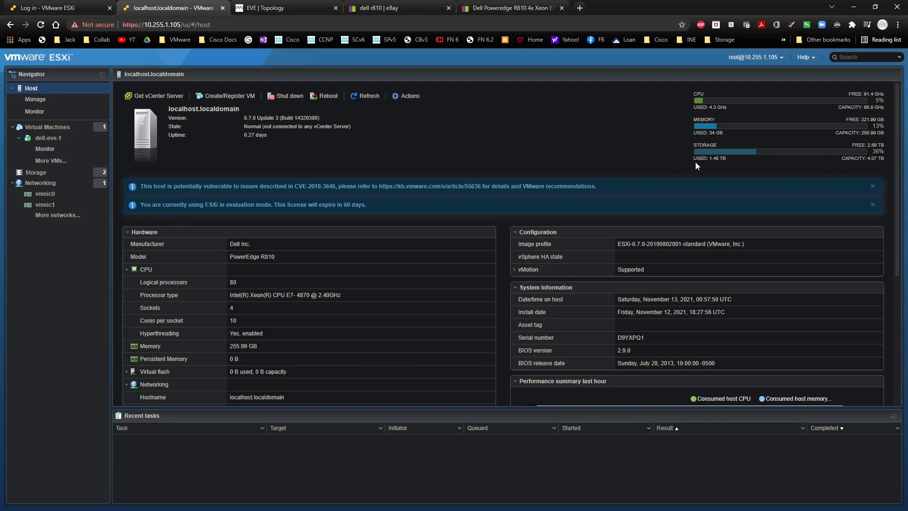
{"action": "mouse_move", "coordinate": [635, 141]}
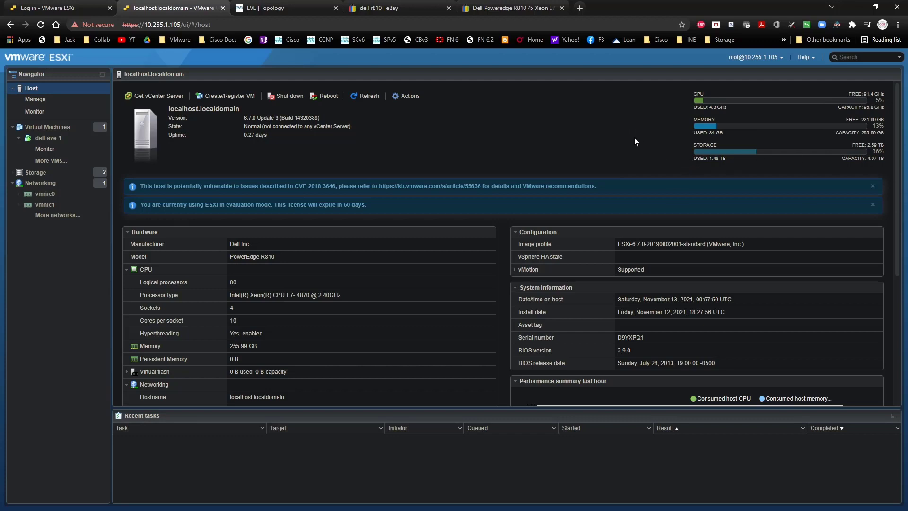
{"action": "scroll", "scroll_direction": "down", "scroll_amount": 3}
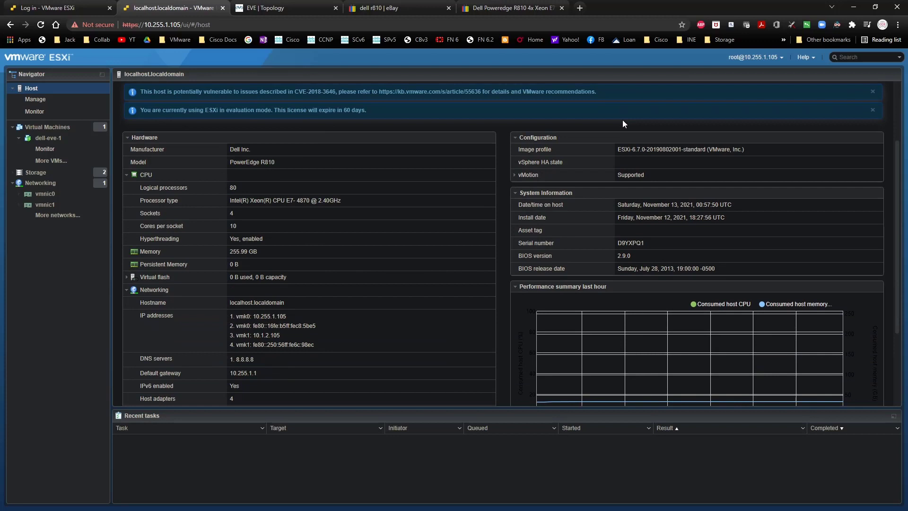
{"action": "mouse_move", "coordinate": [359, 262]}
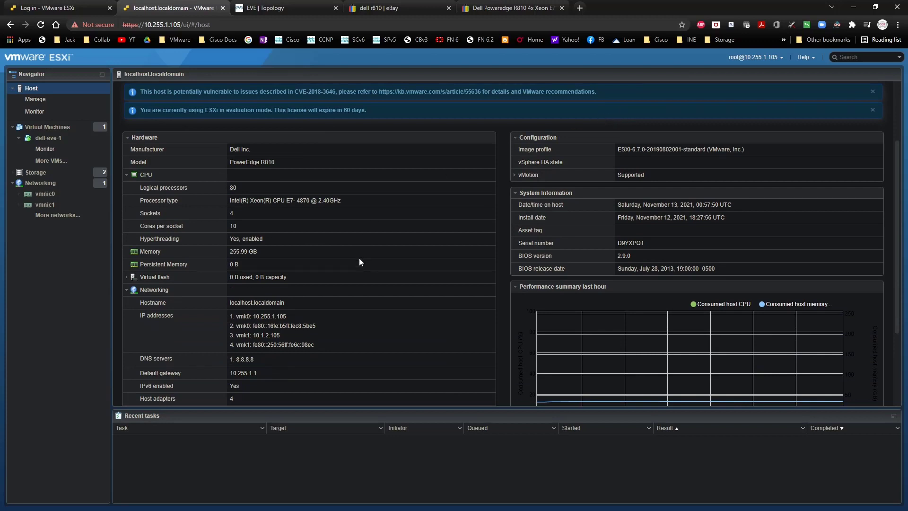
{"action": "scroll", "scroll_direction": "down", "scroll_amount": 3}
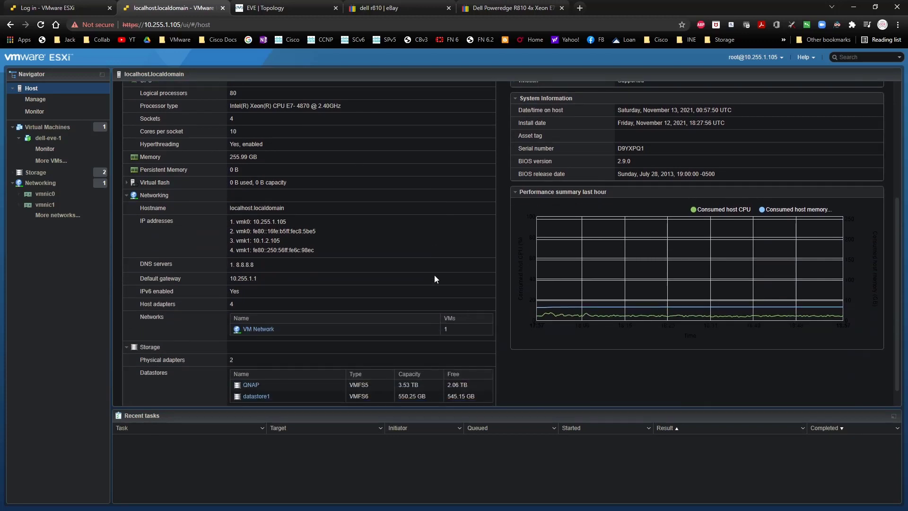
{"action": "scroll", "scroll_direction": "up", "scroll_amount": 3}
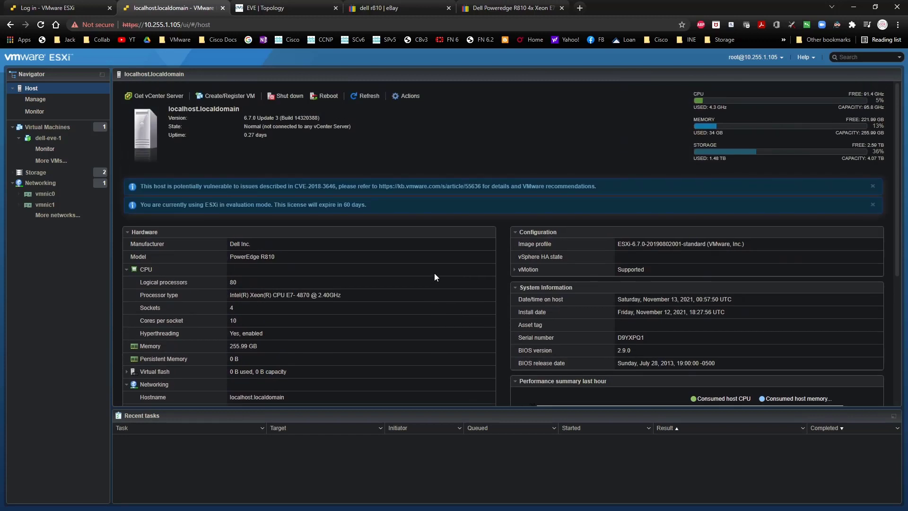
{"action": "left_click", "coordinate": [39, 182]}
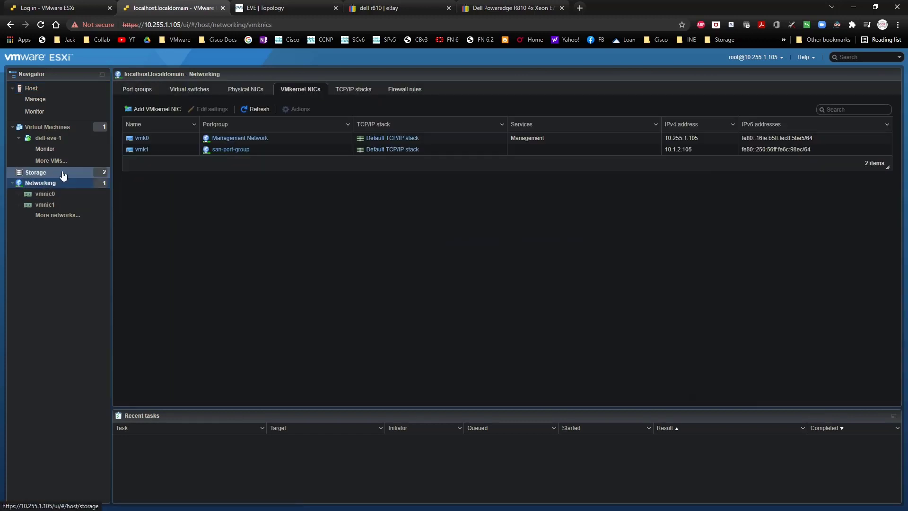
Show the dell-eve-1 VM summary with its CPUs, memory and guest OS.
{"action": "left_click", "coordinate": [48, 138]}
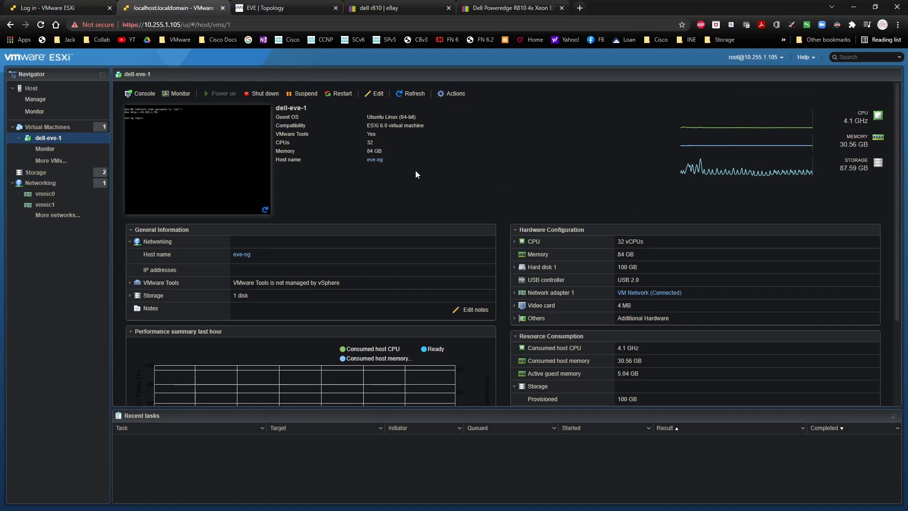
{"action": "mouse_move", "coordinate": [365, 145]}
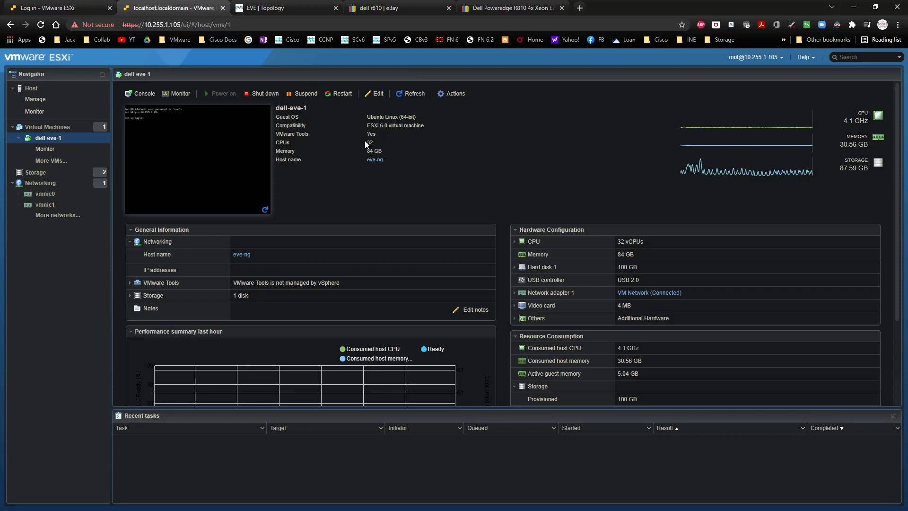
{"action": "left_click", "coordinate": [284, 9]}
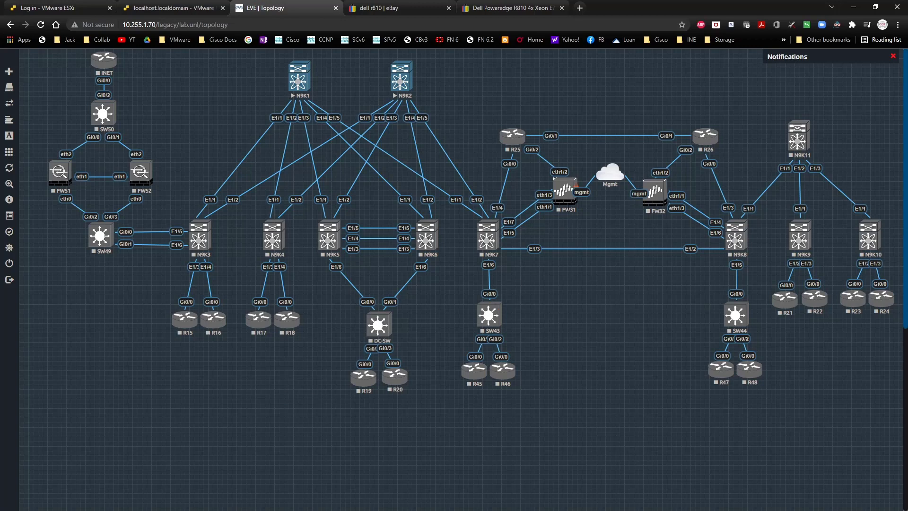
{"action": "mouse_move", "coordinate": [582, 313]}
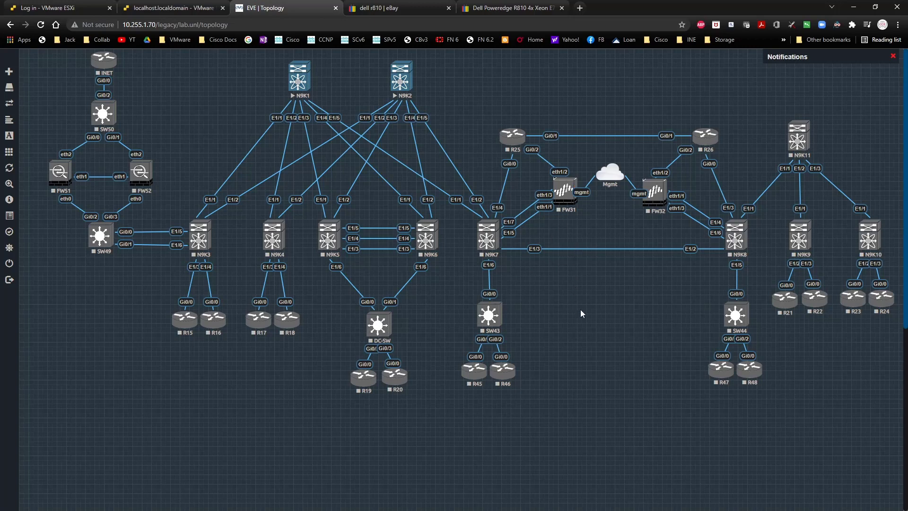
{"action": "mouse_move", "coordinate": [610, 342]}
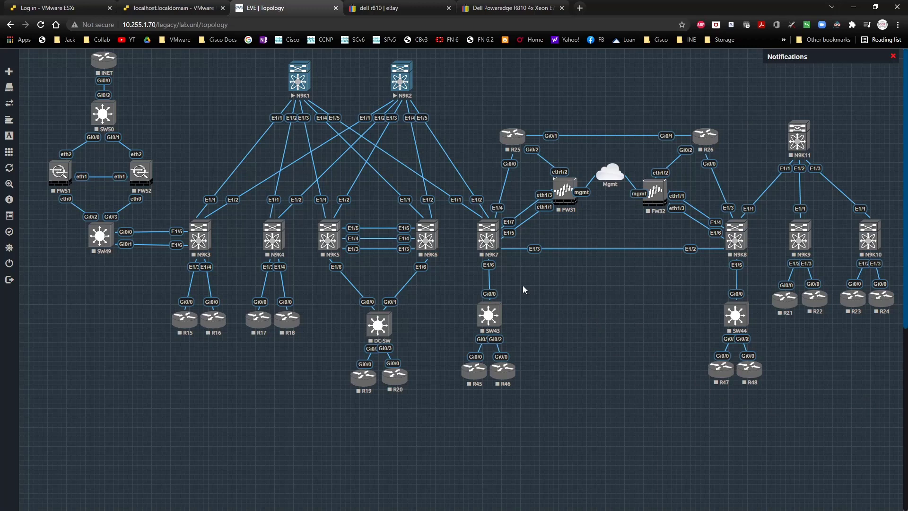
{"action": "mouse_move", "coordinate": [558, 406]}
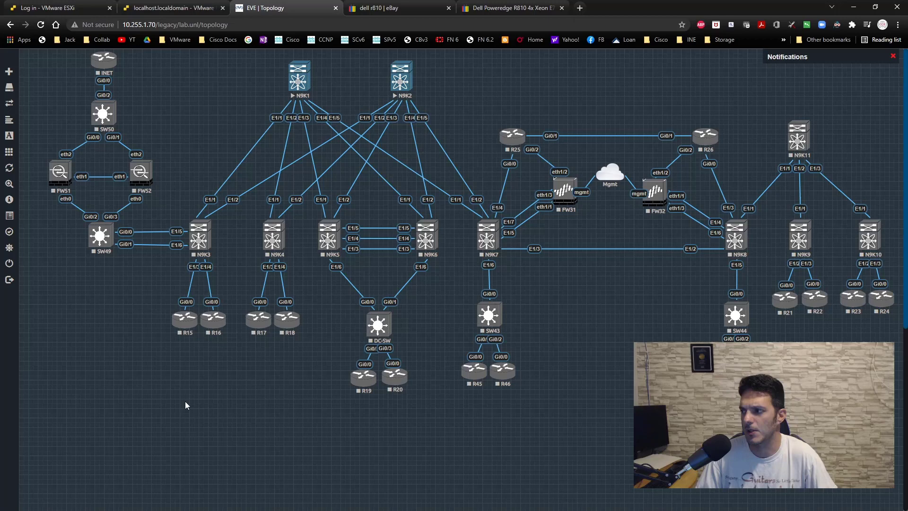
{"action": "scroll", "scroll_direction": "down", "scroll_amount": 3}
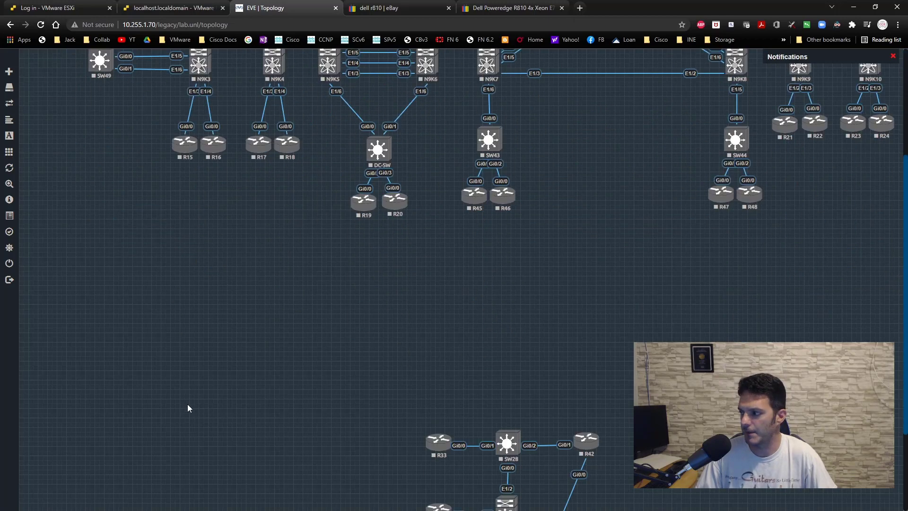
{"action": "scroll", "scroll_direction": "down", "scroll_amount": 3}
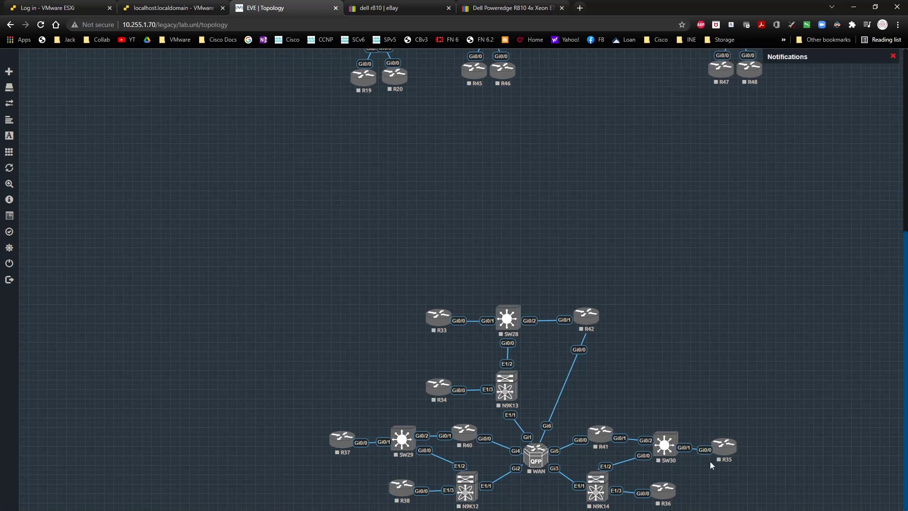
{"action": "mouse_move", "coordinate": [688, 381]}
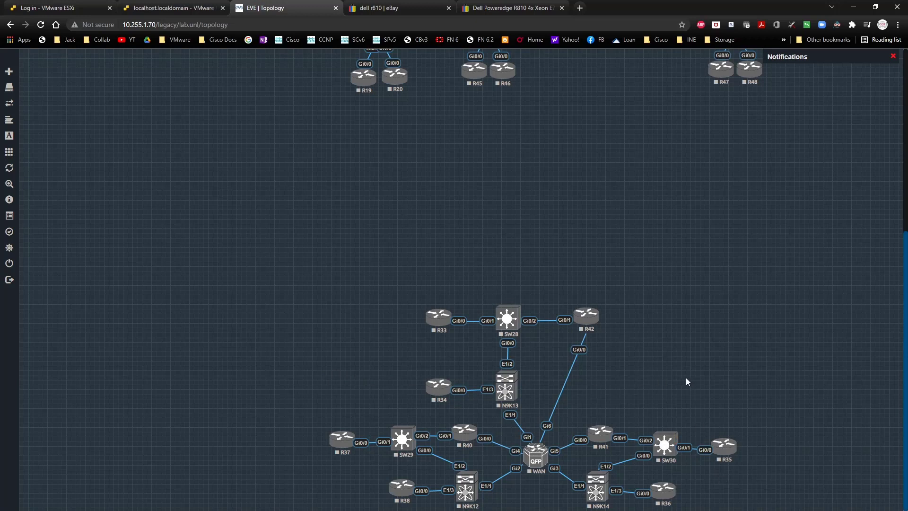
{"action": "mouse_move", "coordinate": [444, 450]}
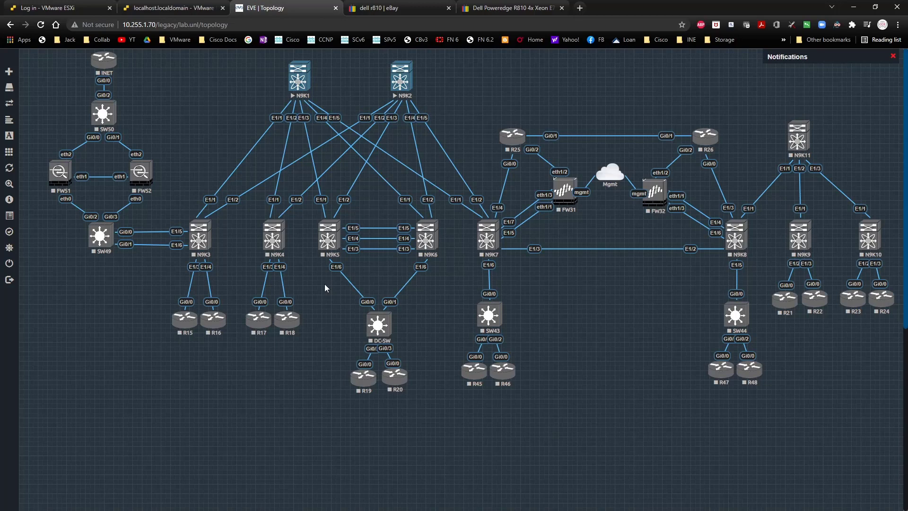
{"action": "mouse_move", "coordinate": [322, 289]}
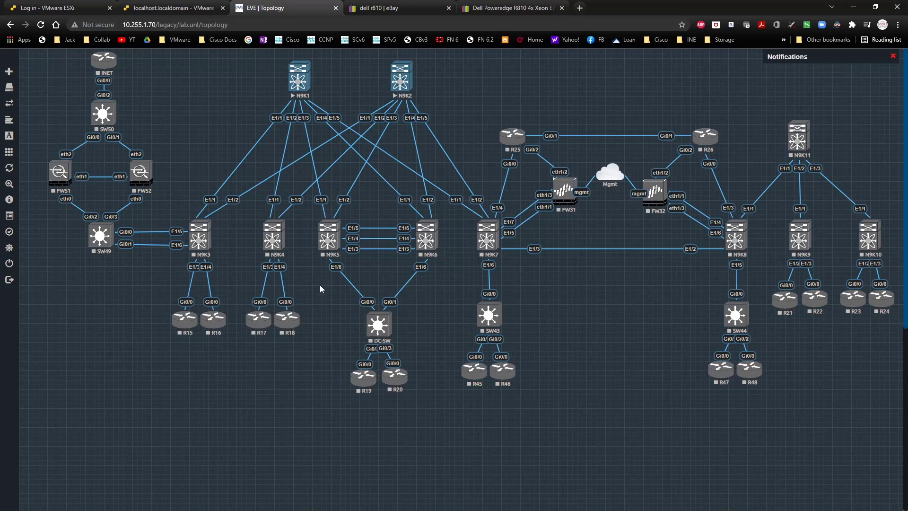